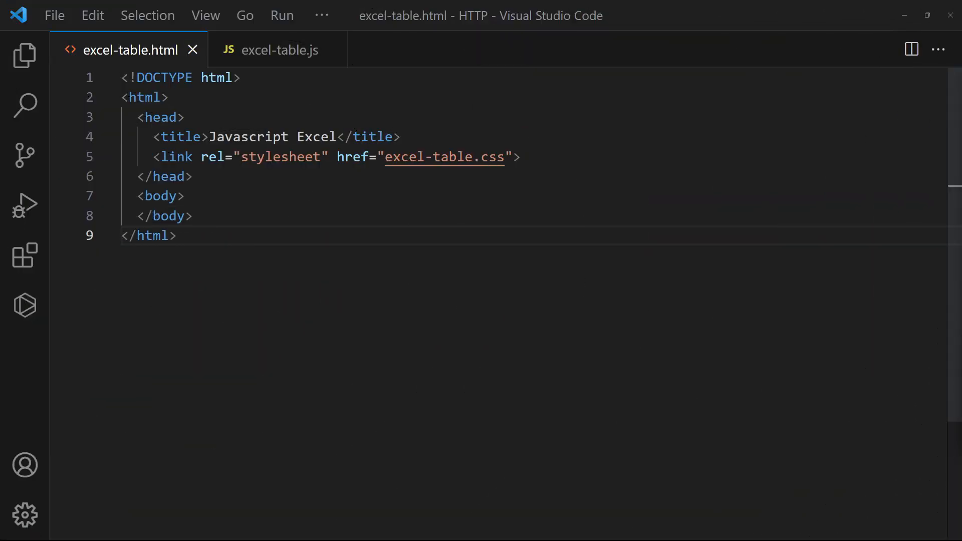
Add a FILE PICKER comment and an <input type="file" id="demoA" accept=".xls,.xlsx"> inside the body
type("<!-- FILE PICK")
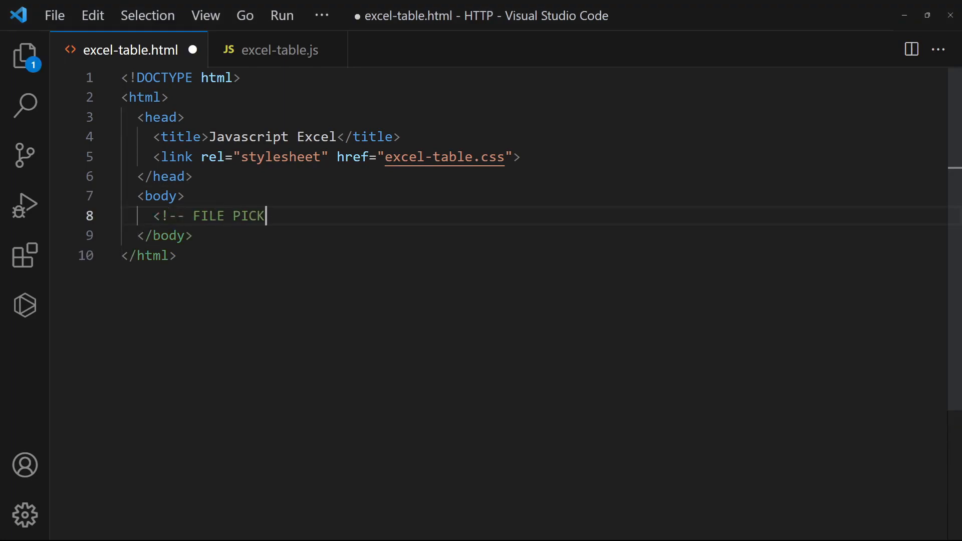
type("ER -->")
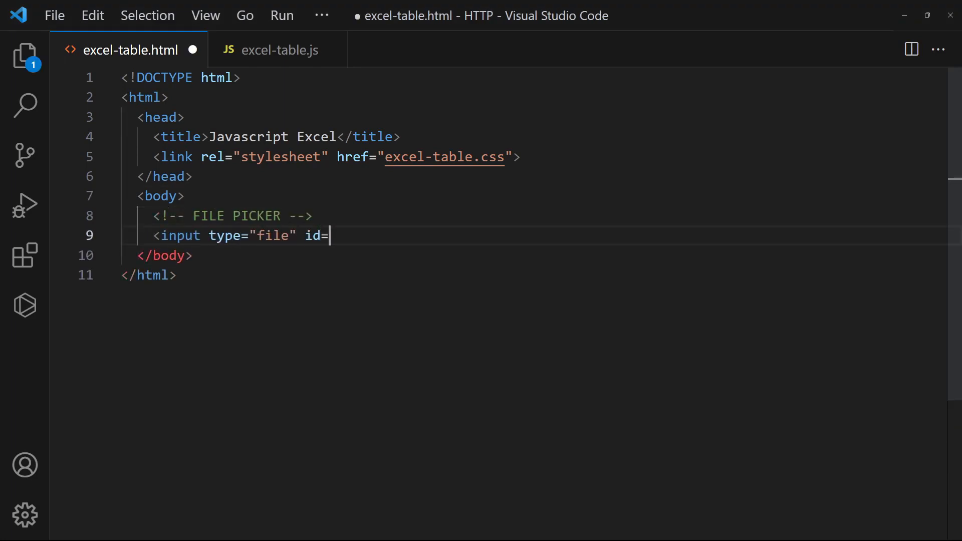
type("\"demoA\" accept=\".xls,.xlsx\">")
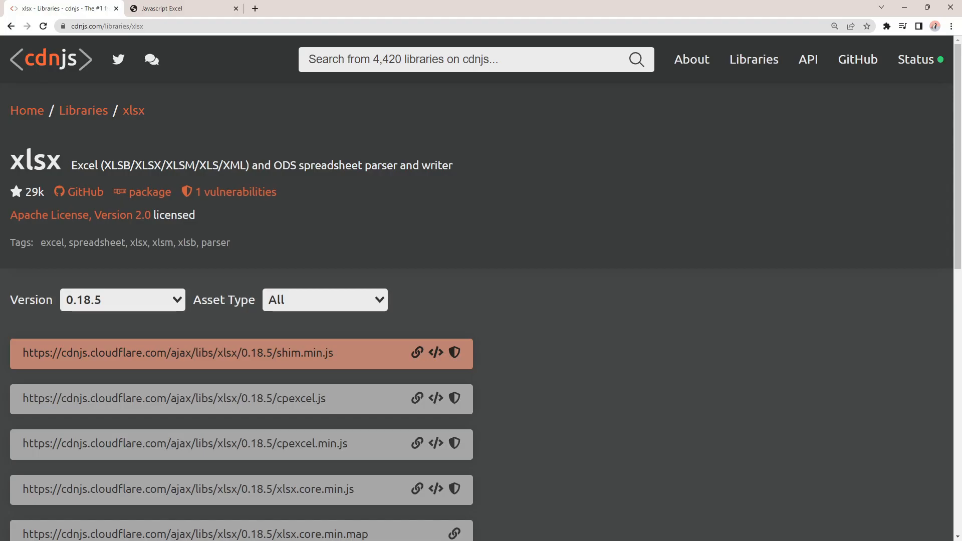
Locate xlsx.full.min.js on cdnjs, load it with excel-table.js in the head, add empty table demoB and save
scroll("down", 3)
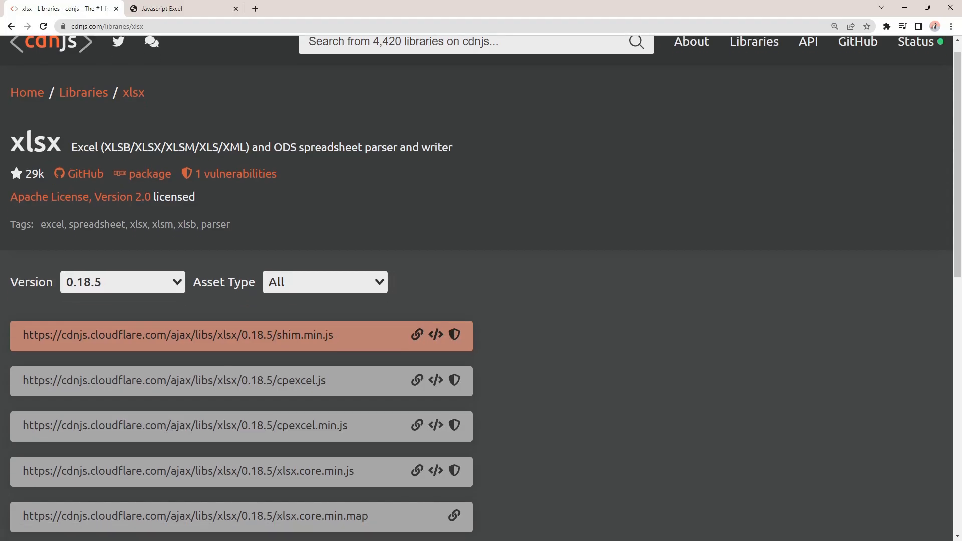
scroll("down", 3)
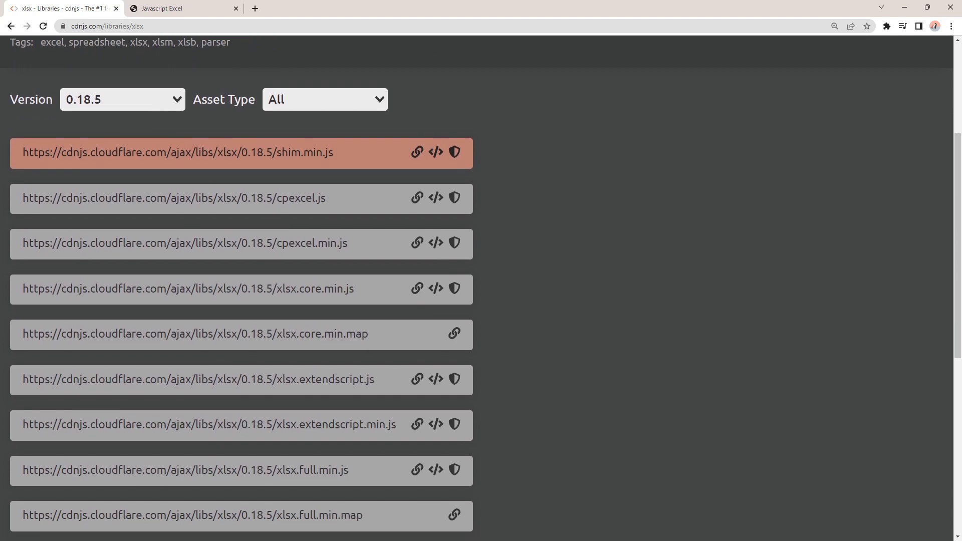
scroll("down", 3)
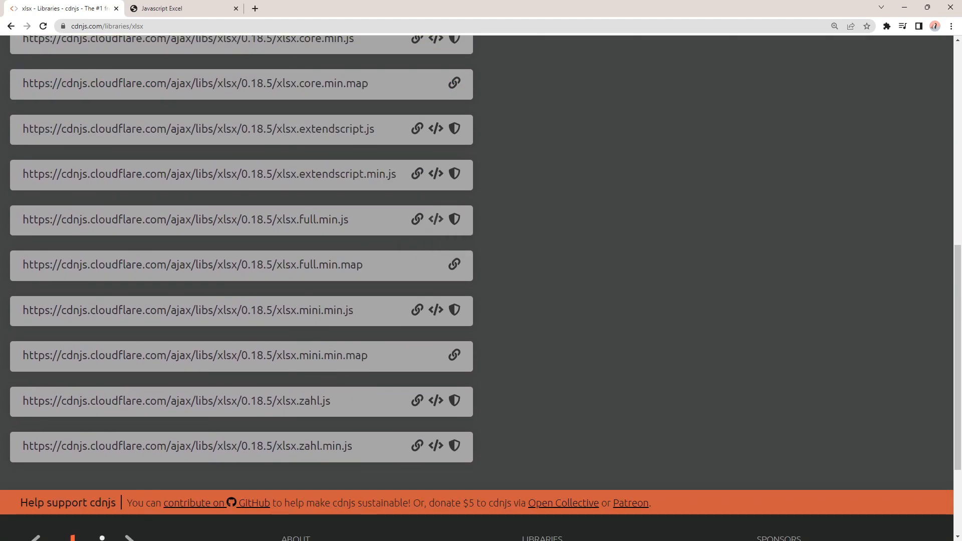
key("alt+tab")
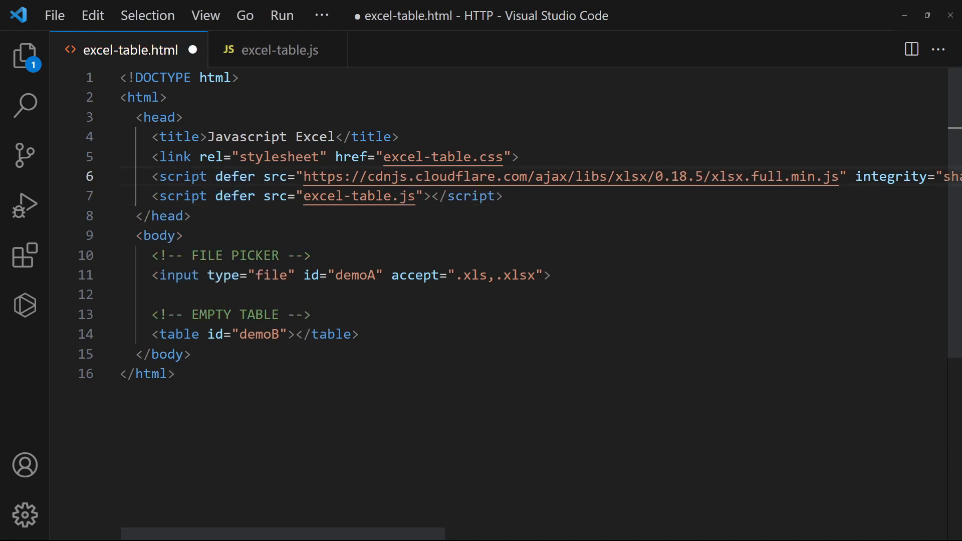
key("ctrl+s")
type("document.ge")
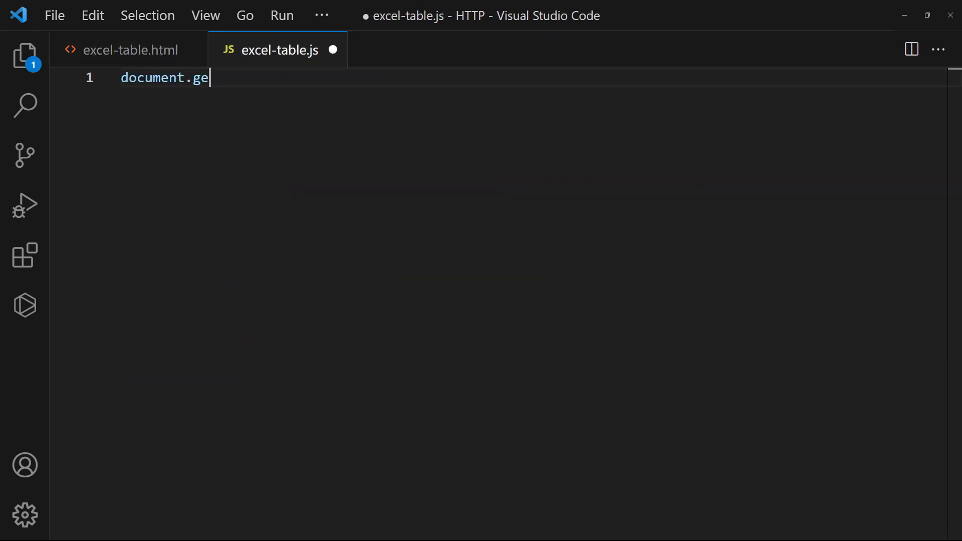
Write a demoA onchange handler creating a FileReader and calling readAsArrayBuffer on evt.target.files[0]
type("tElementById(\"demoA\").onchange = evt => {")
type("// NEW FILE READER")
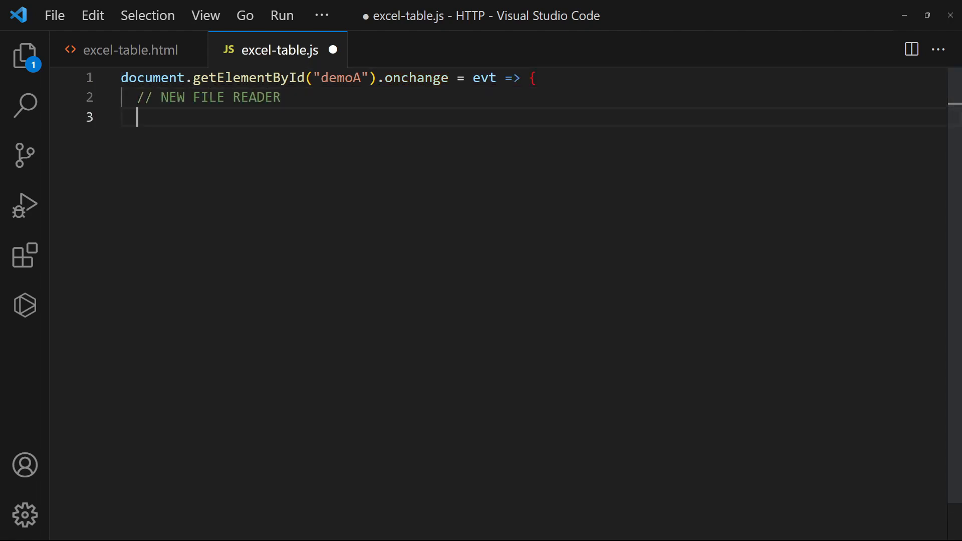
type("var reader = new FileReader();")
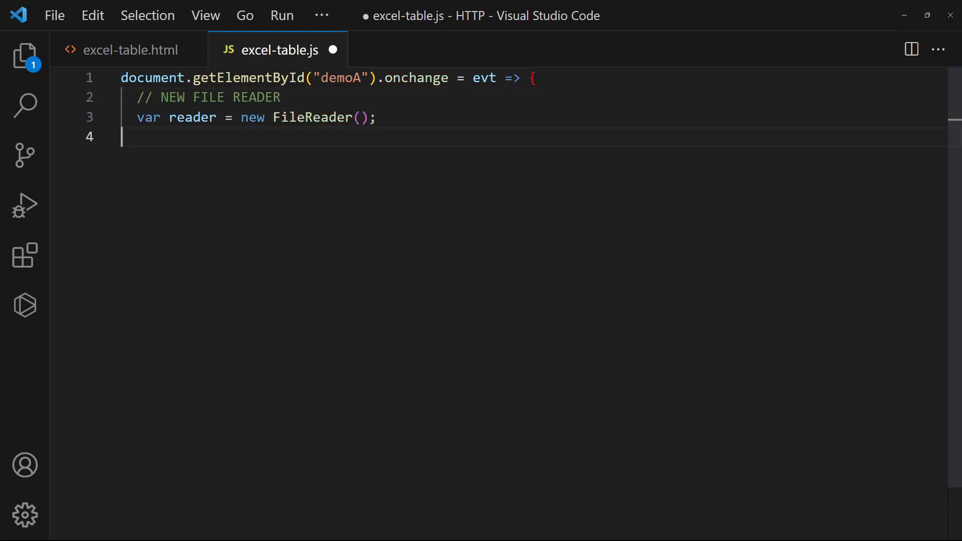
type("// START - READ SELECTED EXCEL FILE")
type("reader.readAsArrayBuffer")
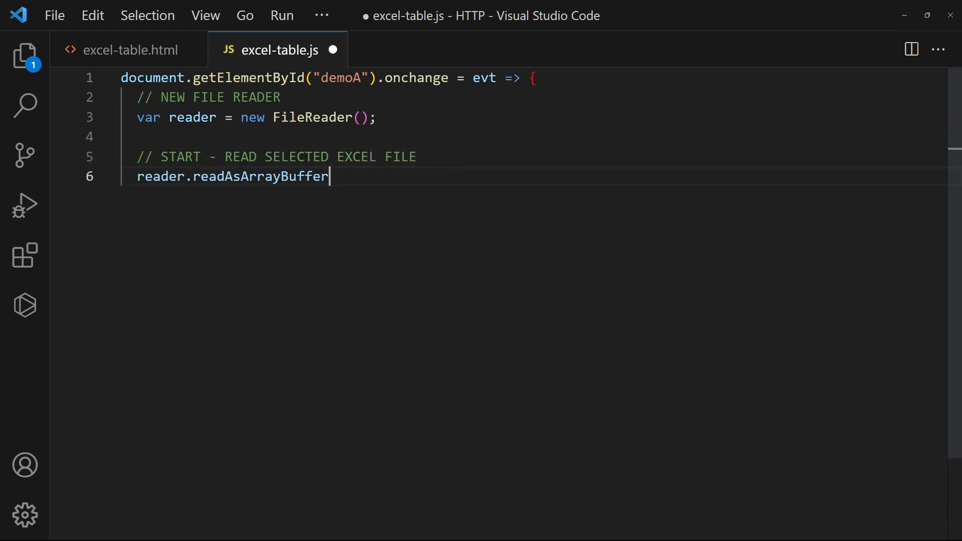
type("(evt.target.files[0]);")
type("reade")
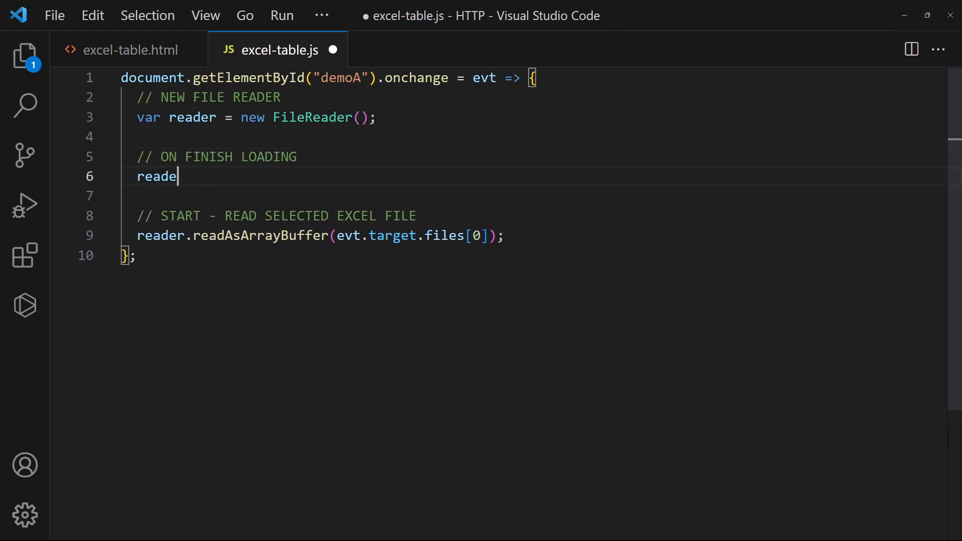
Add a reader loadend listener that gets the demoB table and clears its innerHTML
type("r.addEventListener(\"loadend\", evt")
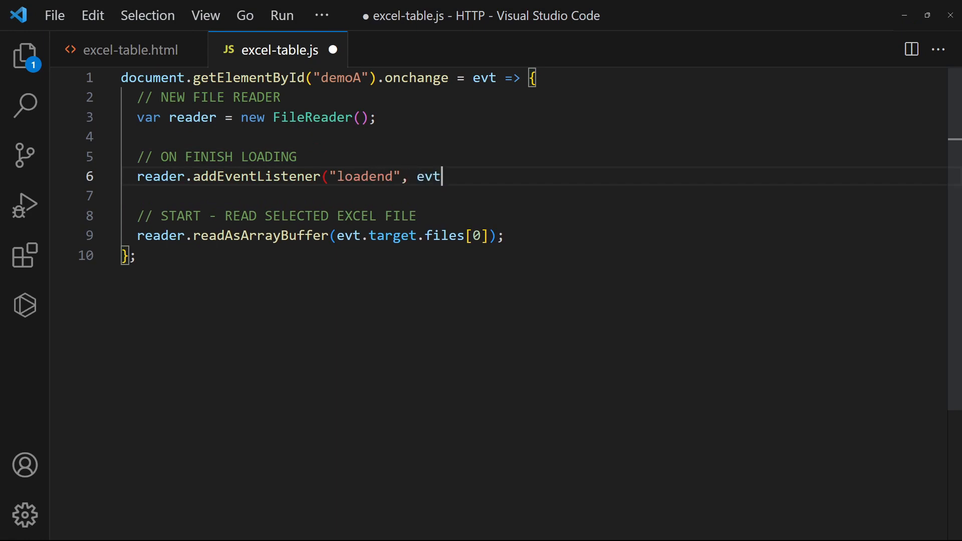
type("=> {")
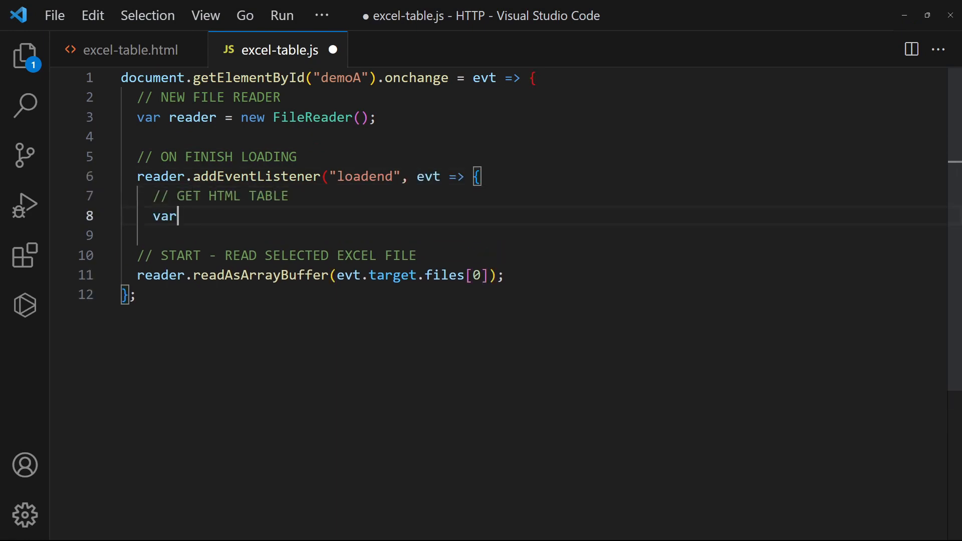
type("table = document.getElementById")
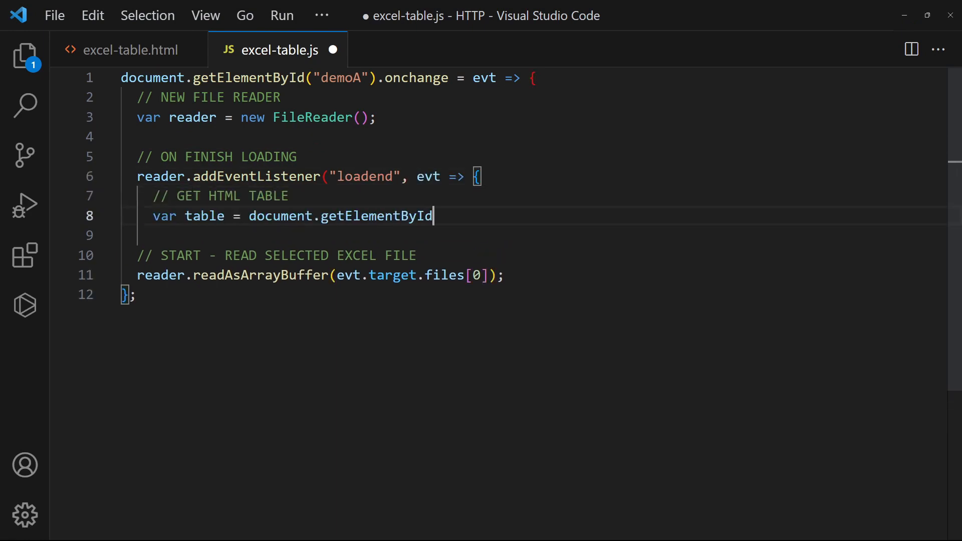
type("(\"demoB\");")
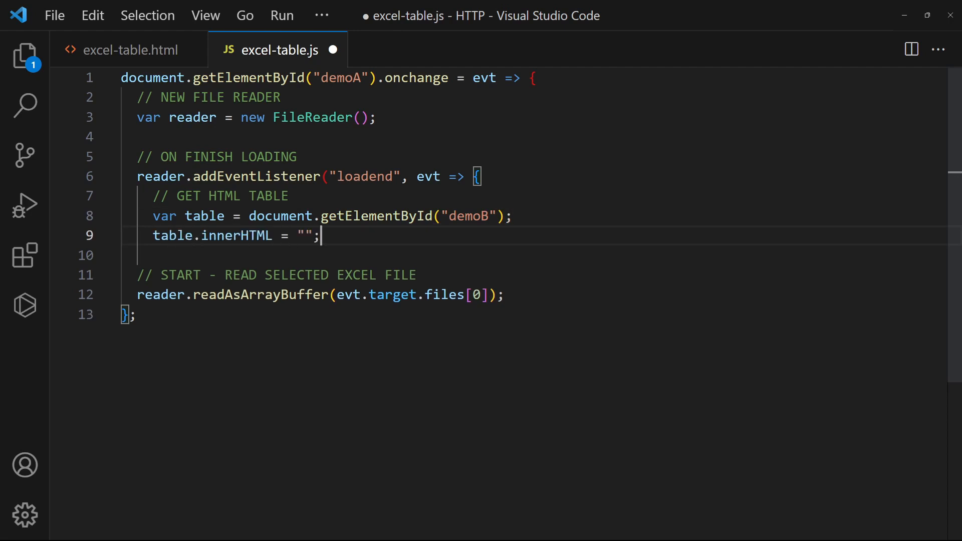
key("Enter")
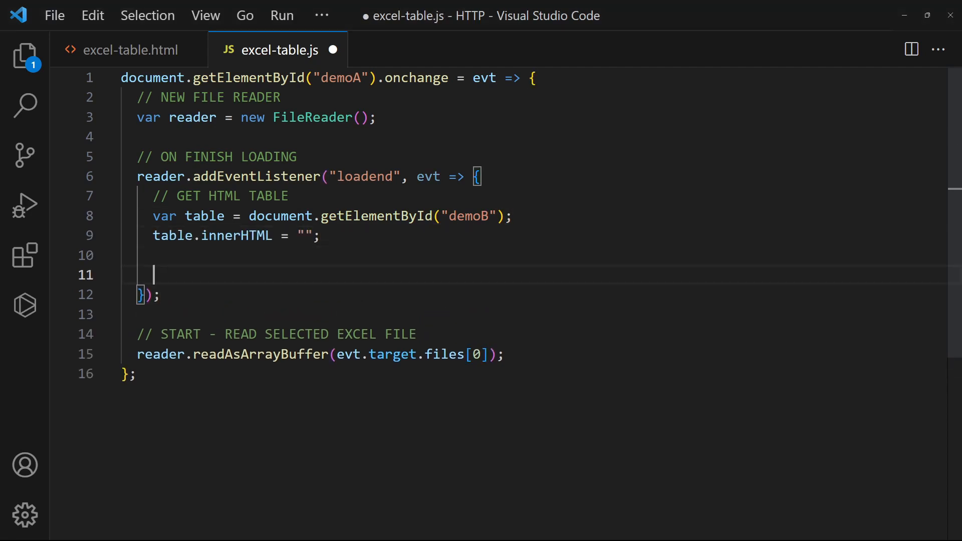
Parse the workbook with XLSX.read, take the first worksheet and decode_range(worksheet["!ref"])
type("// GET THE FIRST WORK")
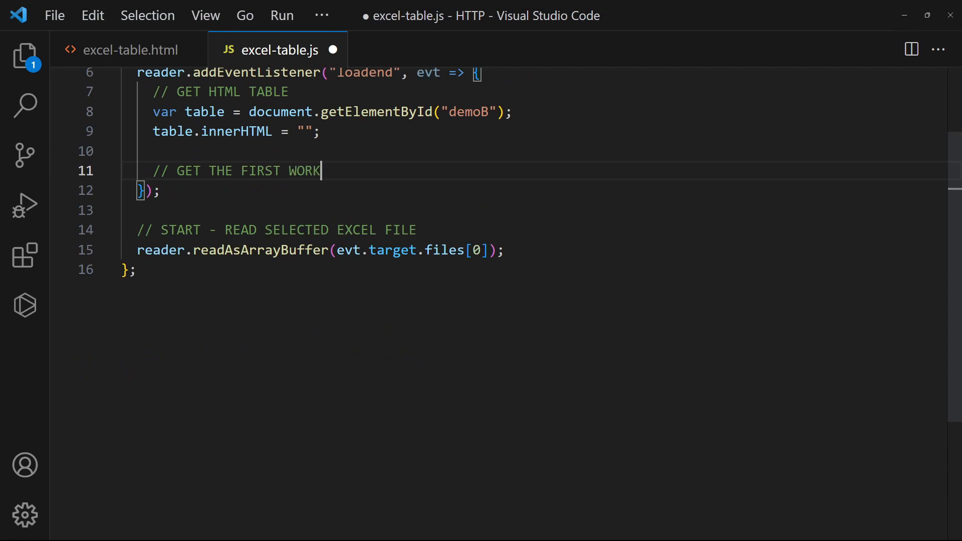
type("SHEET")
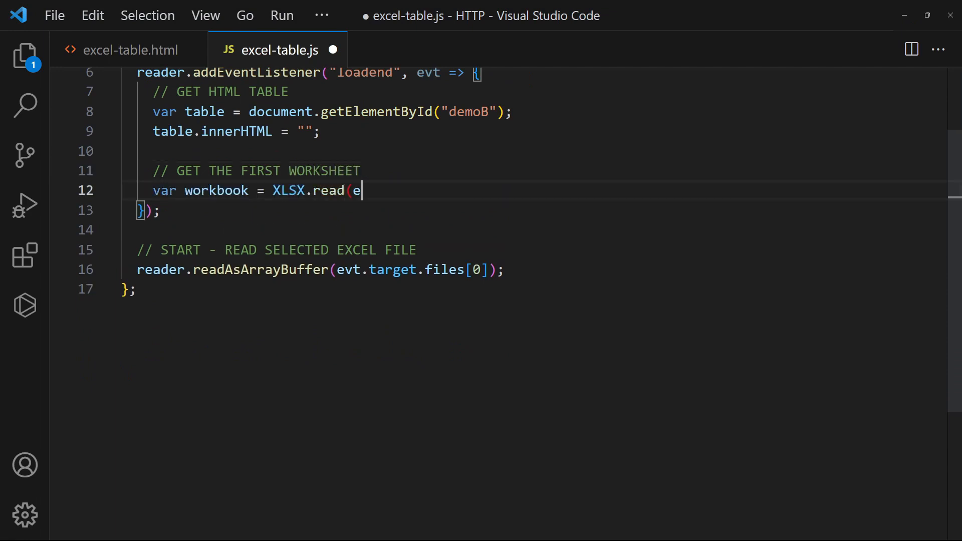
type("vt.target.result, {type: \"binary\"}),")
type("range = XLS")
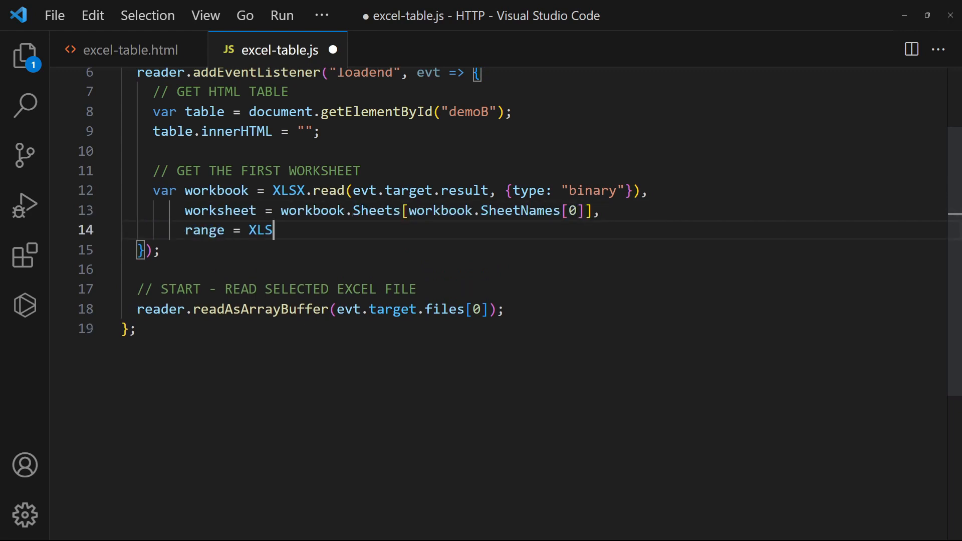
type("X.utils.decode_range(worksheet[\"")
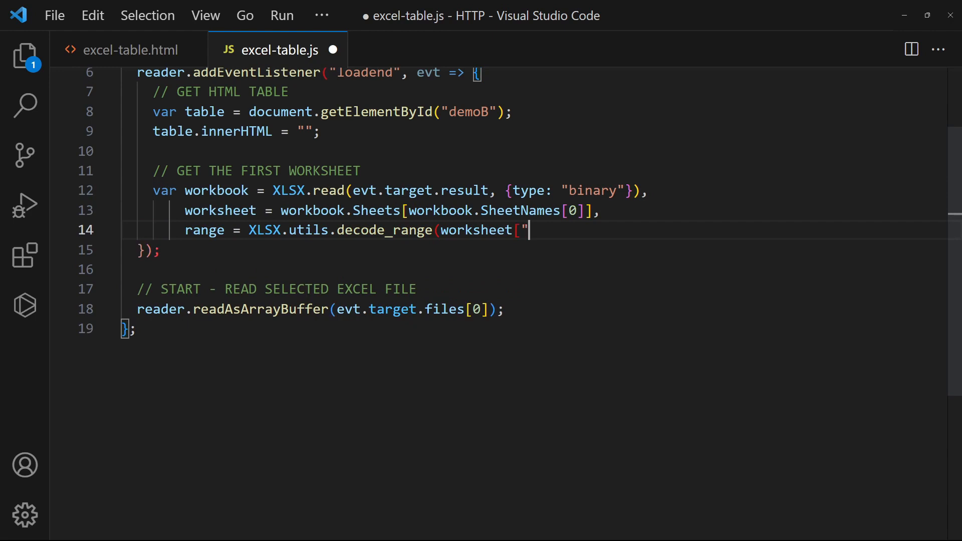
type("!ref\"]);")
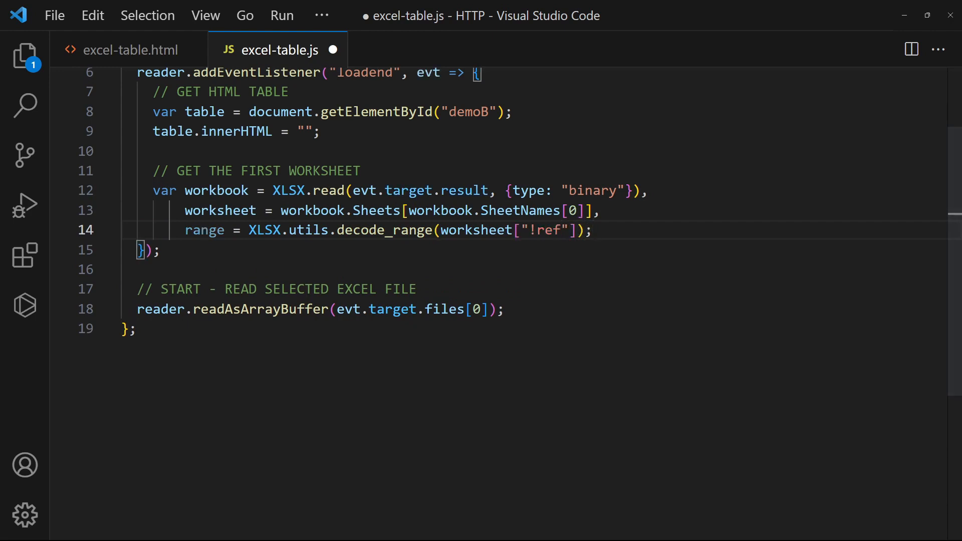
Write nested row/column loops over the range using insertRow, insertCell and encode_cell values, then save
type("// READ")
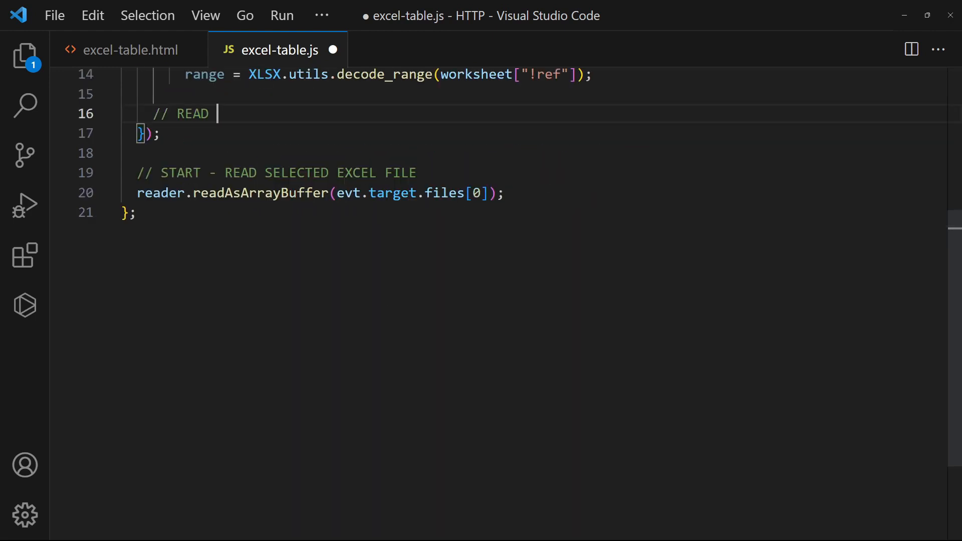
type("EXCEL CELLS & INSERT ROWS/COLUMN")
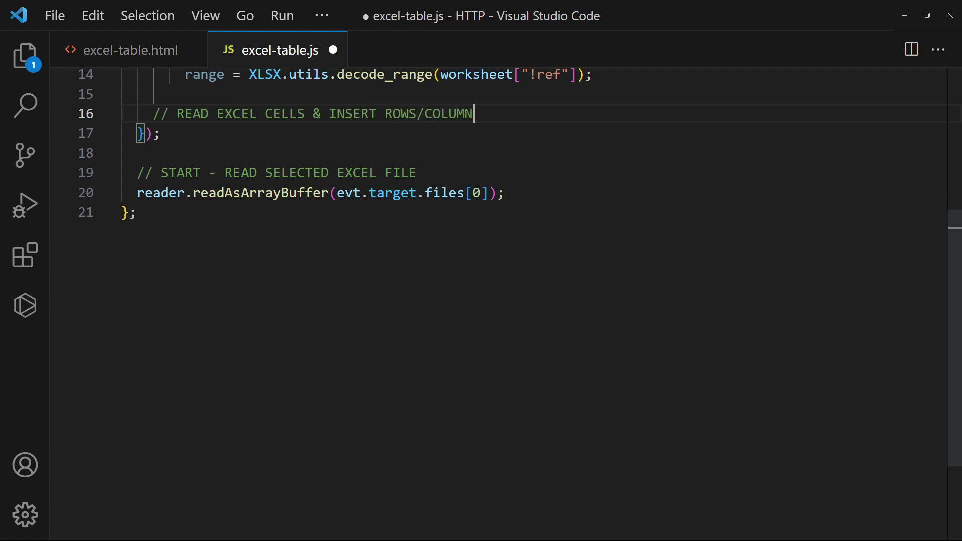
type("for (let row=range.s.r; row<=range.e.r; row++) {")
type("for (let x")
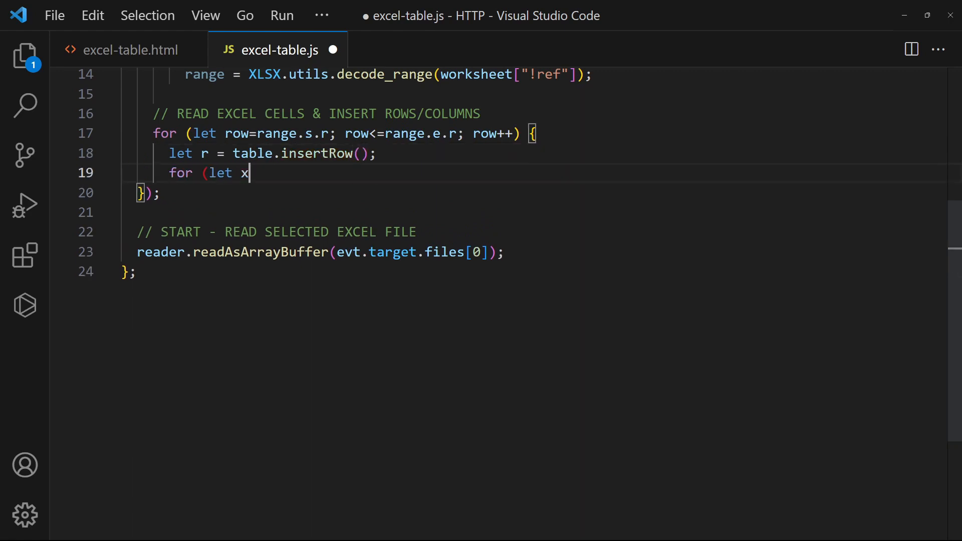
type("ol=range.s.c; col<=range.e.c; col++) {")
type("xcell = worksheet[XLSX.ut")
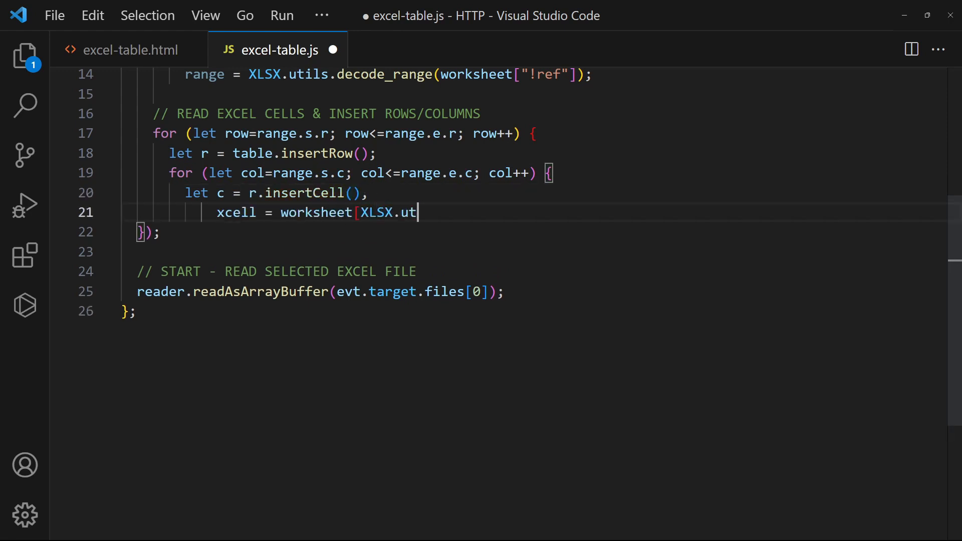
type("ils.encode_cell({r:row, c:col})];")
type("c.innerHTML = xcell.v;")
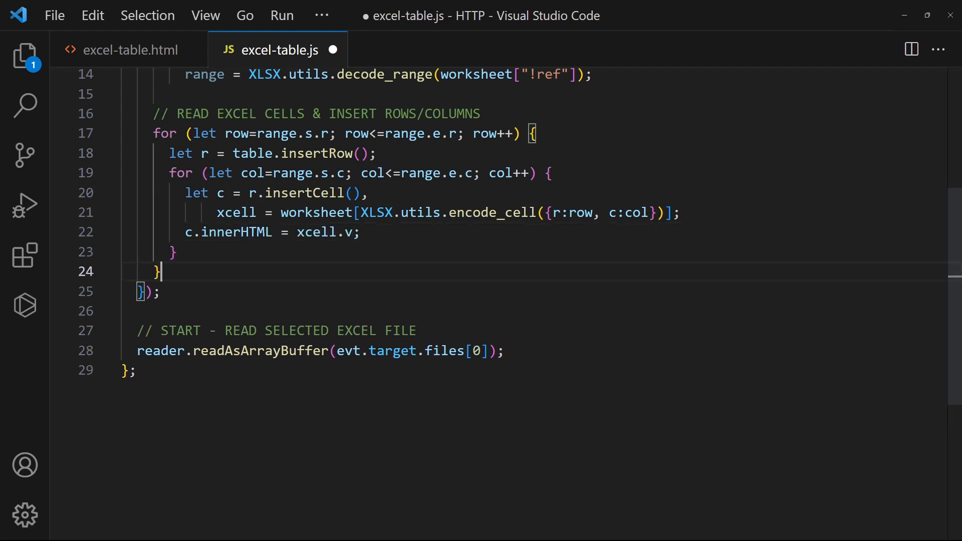
key("ctrl+s")
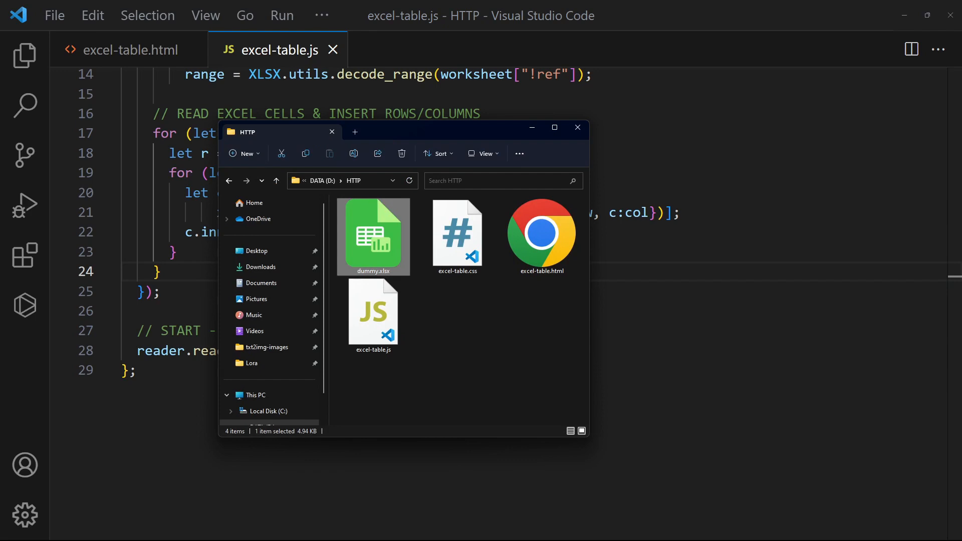
Open dummy.xlsx in LibreOffice Calc and view its 1-users and Sheet2 worksheets
double_click(373, 236)
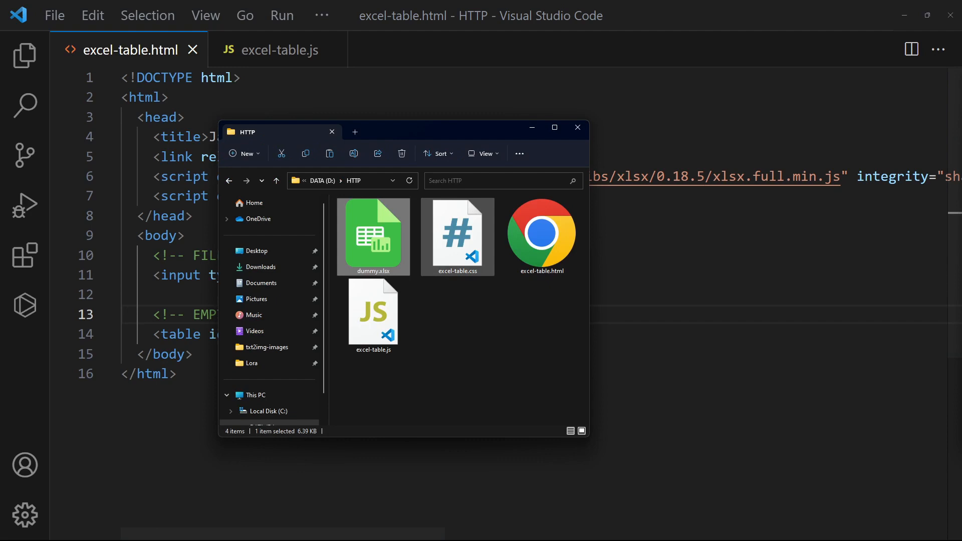
double_click(373, 235)
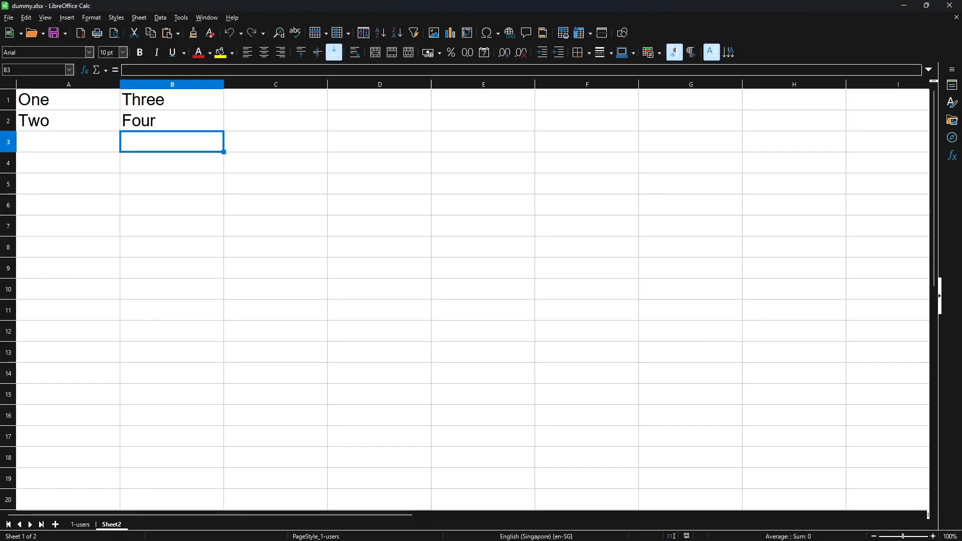
left_click(79, 526)
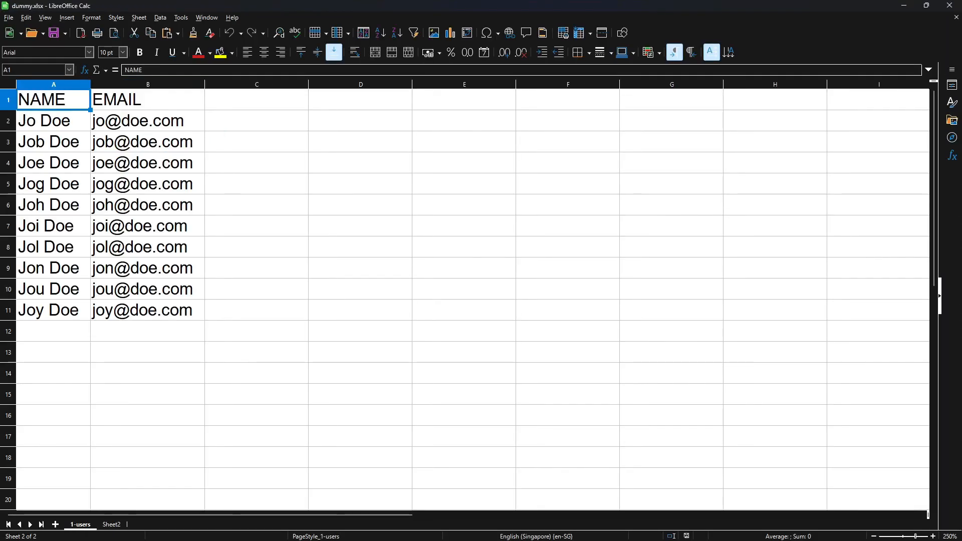
left_click(112, 524)
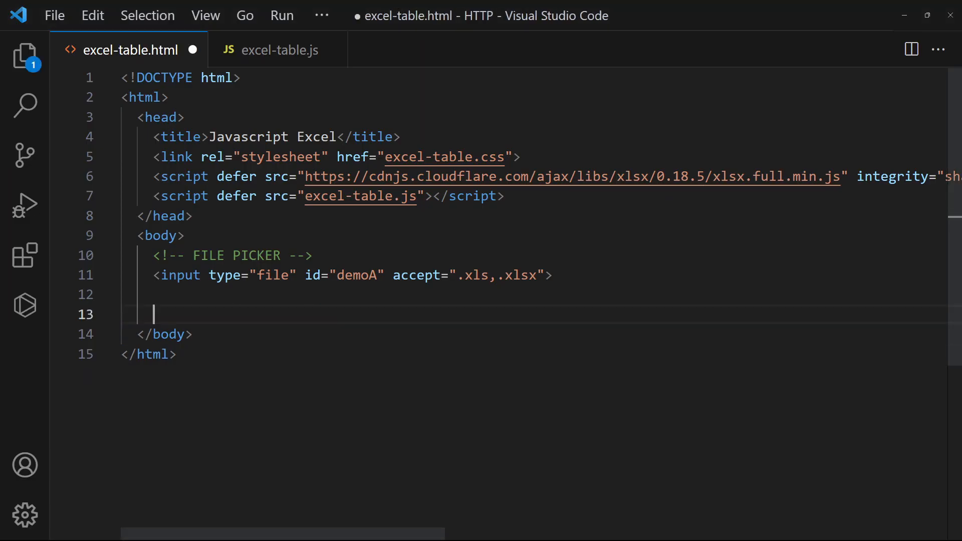
Replace the table with an <!-- EMPTY CONTAINER --> <div id="demoB"></div> in excel-table.html
type("<!-- EMPTY CONTAINER -->")
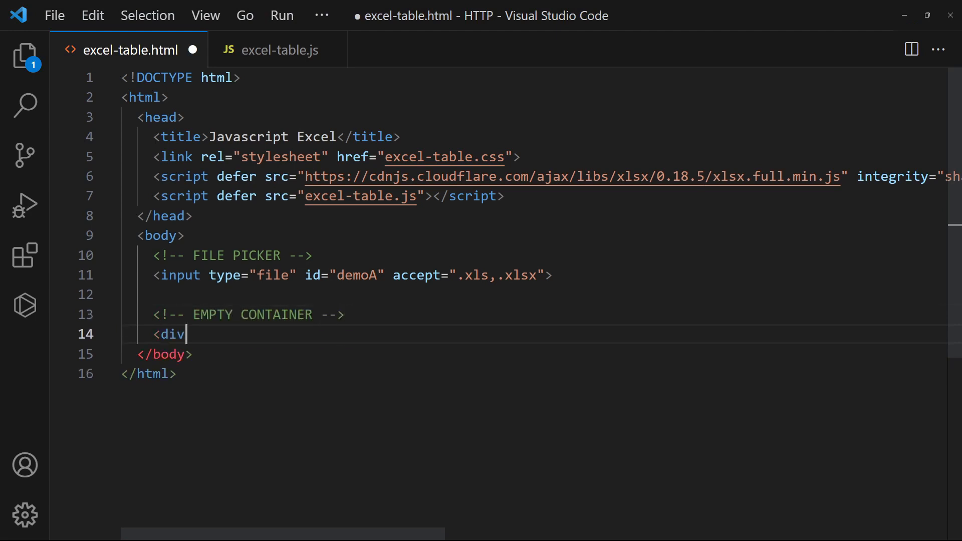
type("id=\"demoB\"></div>")
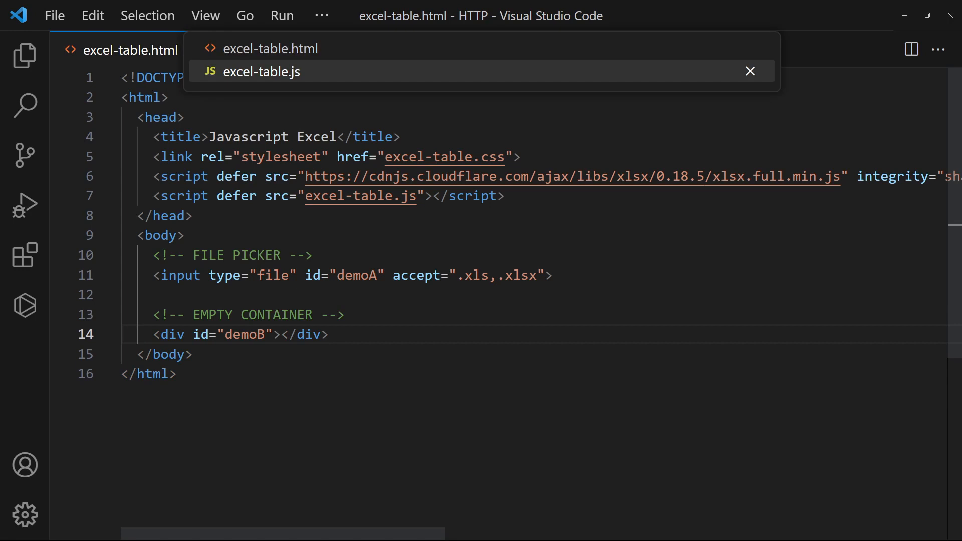
left_click(264, 71)
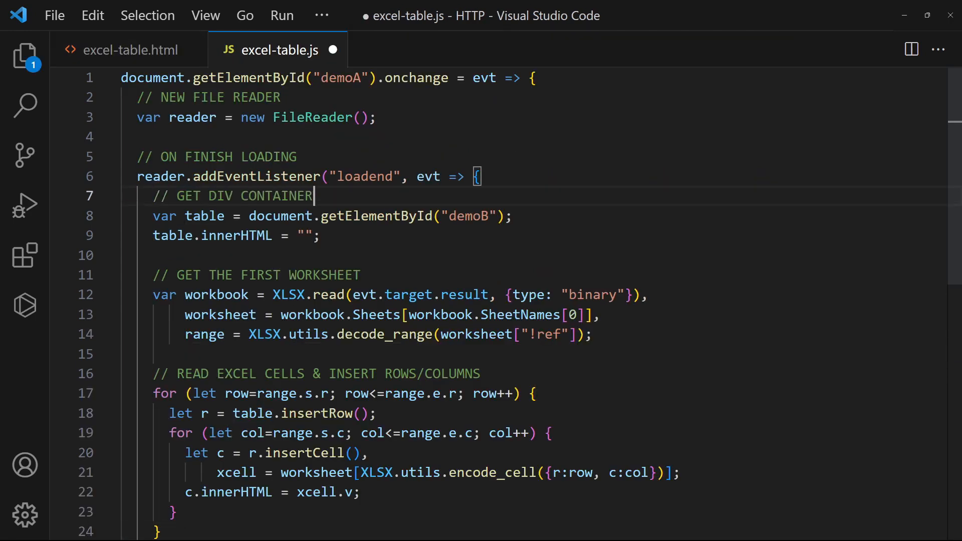
Rename table to div, add a LOOP THROUGH ALL WORKSHEETS comment and begin a for-of loop over worksheets
type("div")
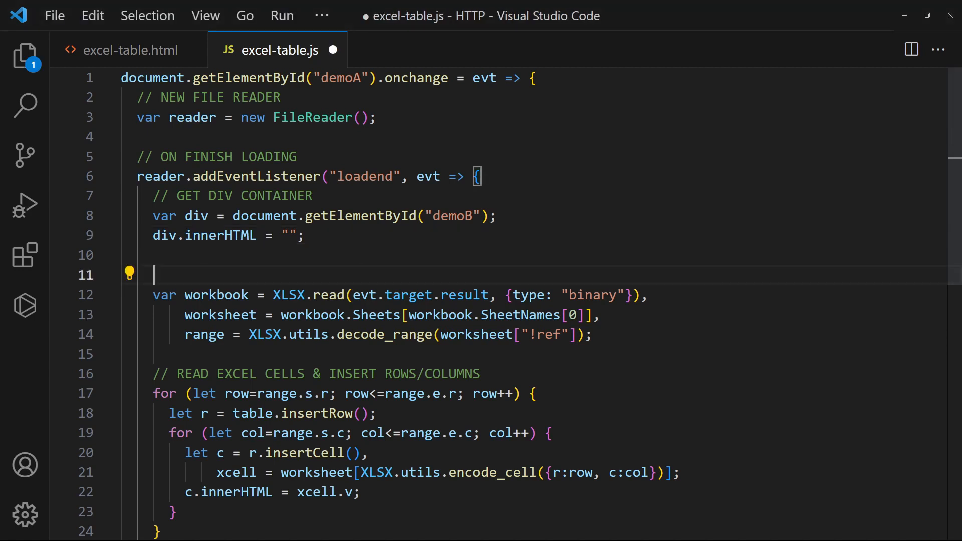
type("// LOOP THROUGH ALL WORKSHEETS")
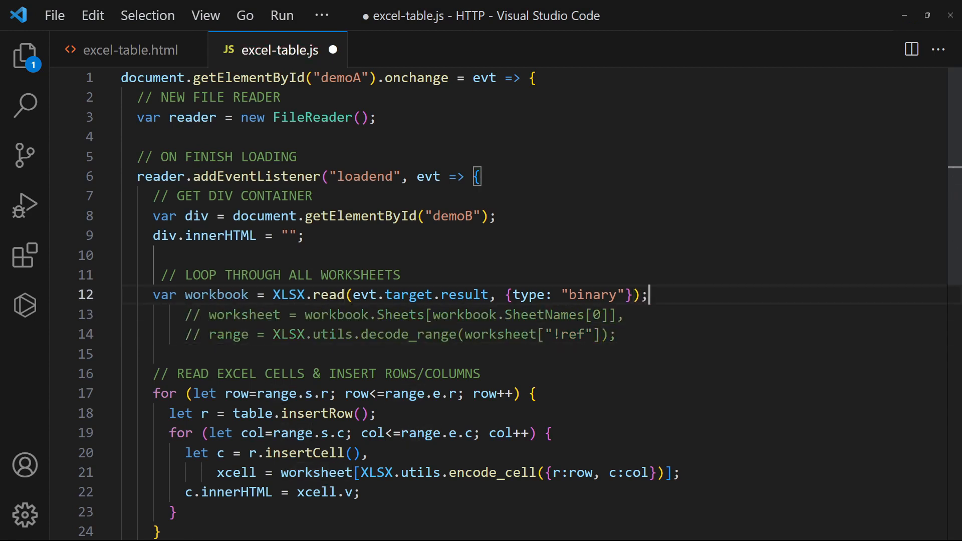
type("for (let worksheet of Object.values(workbook.Sheets)) {")
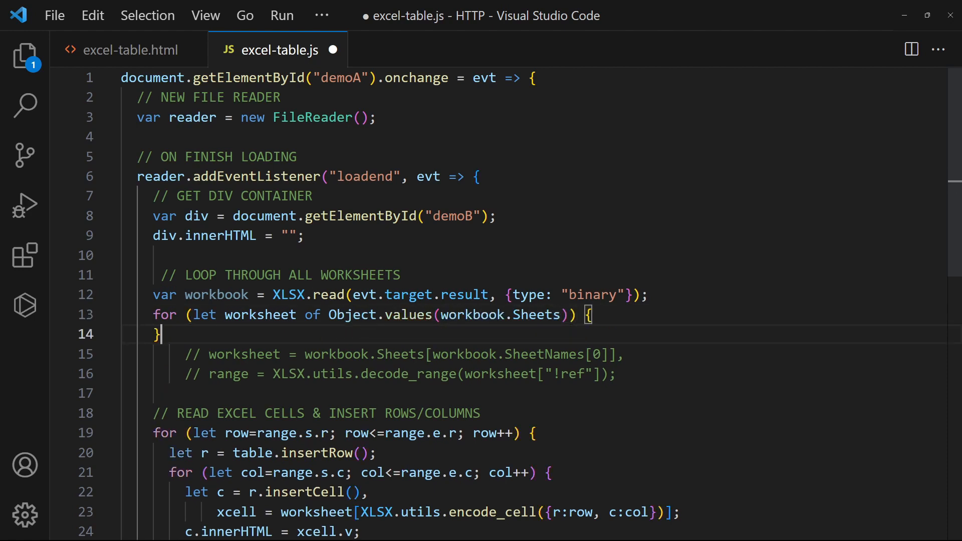
Inside the Object.values(workbook.Sheets) loop, create a table with document.createElement and append it to div
key("Enter")
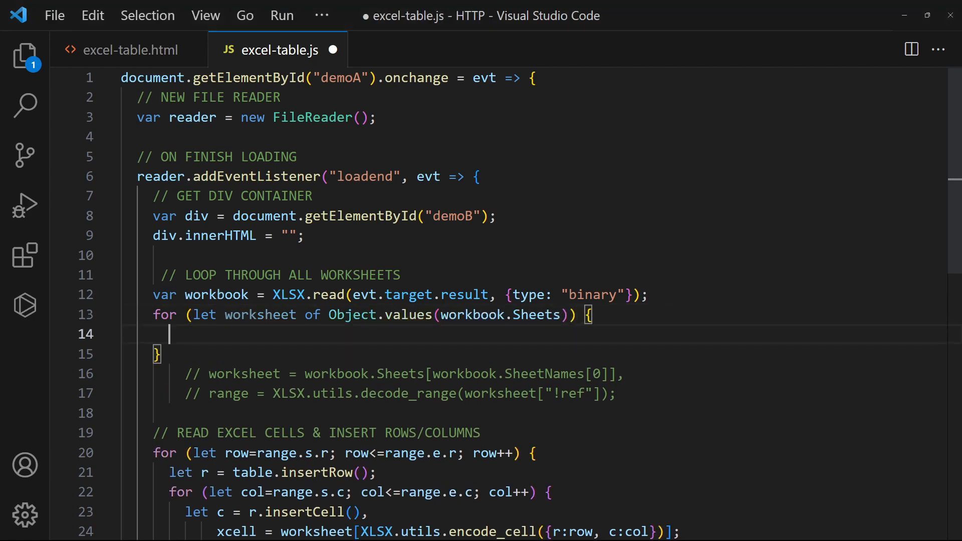
type("// CREATE TABLE & APPEND TO DIV")
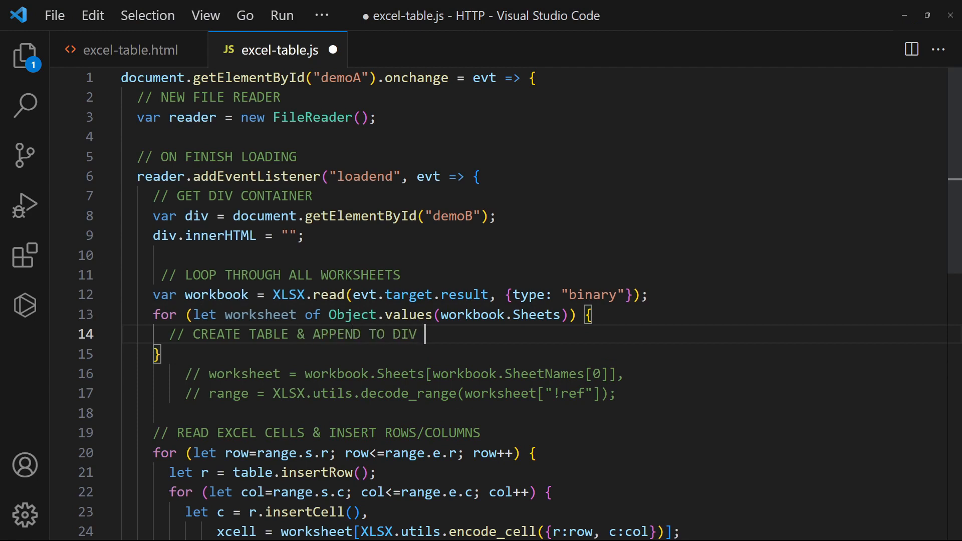
type("CONTAINER")
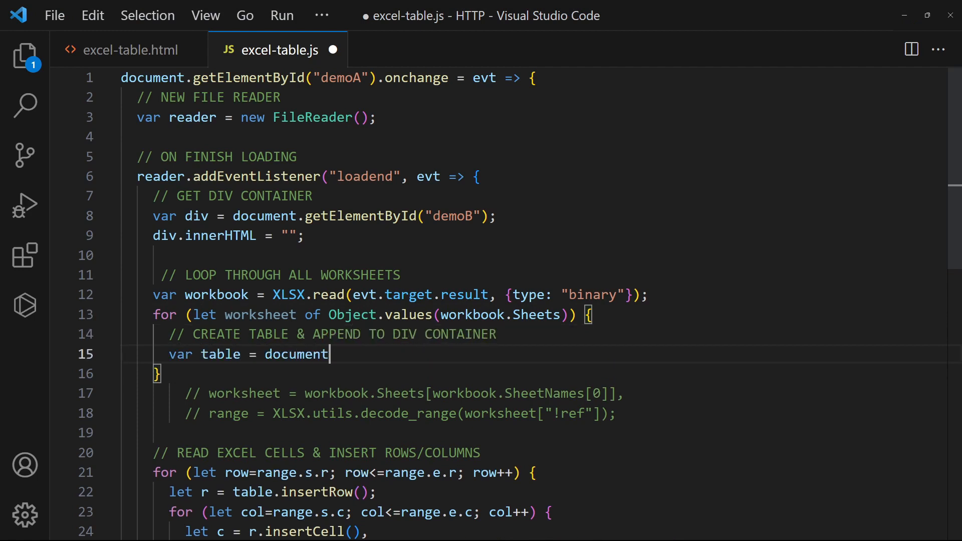
type(".createElement(\"table\");")
type("div.appendChild(table);")
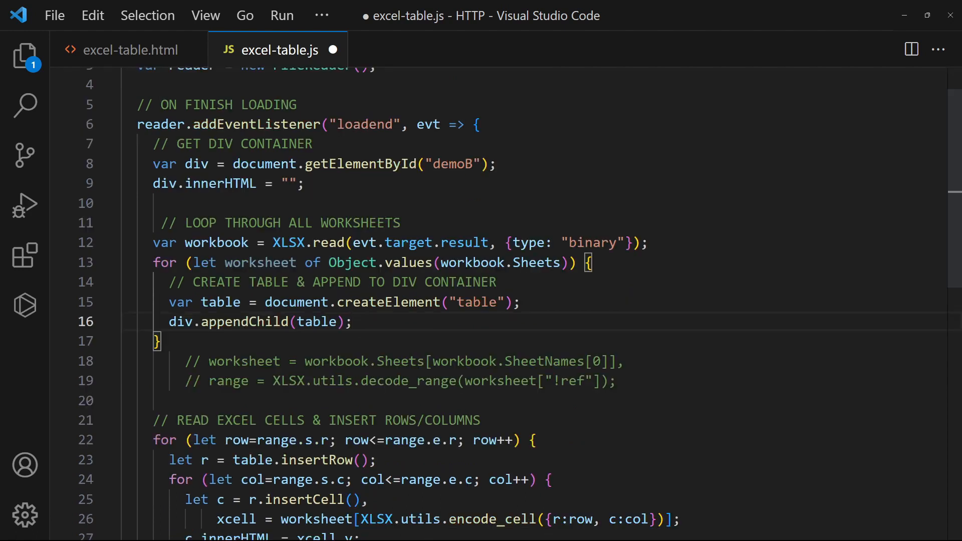
scroll("down", 3)
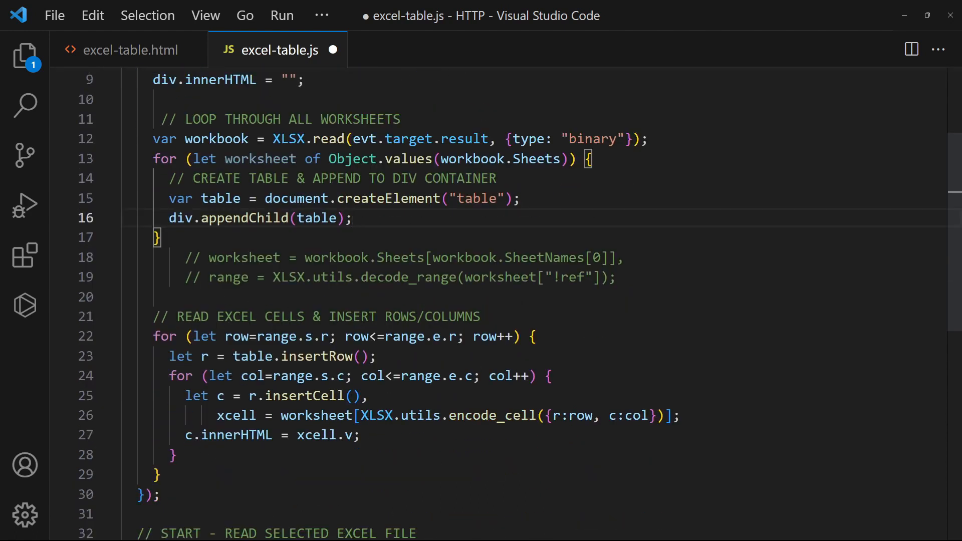
key("Enter")
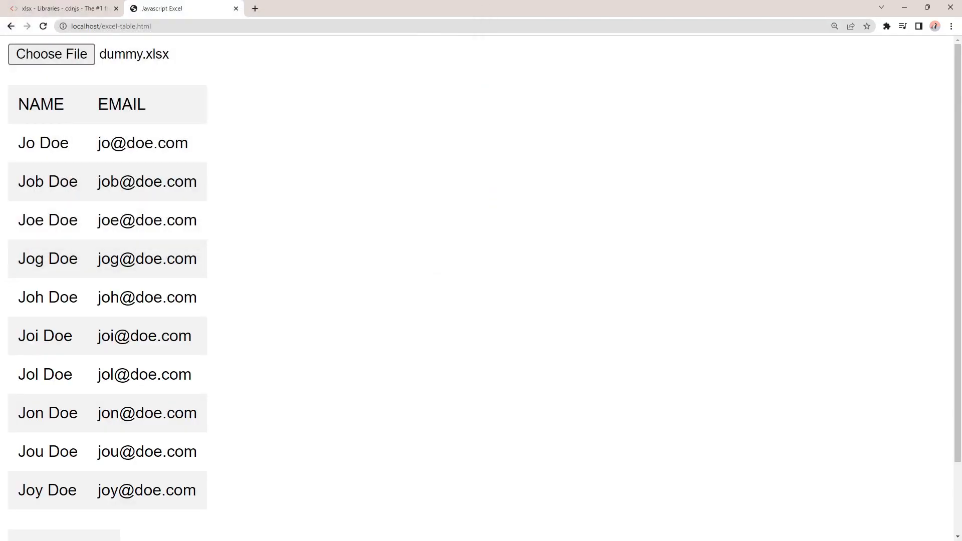
Scroll the Chrome page to see dummy.xlsx's second worksheet rendered as a table below the name/email rows
scroll("down", 3)
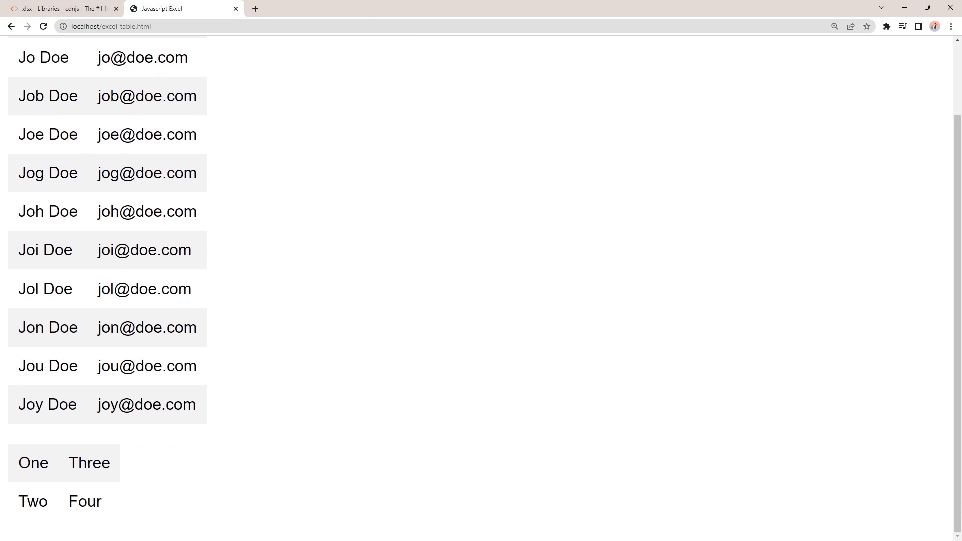